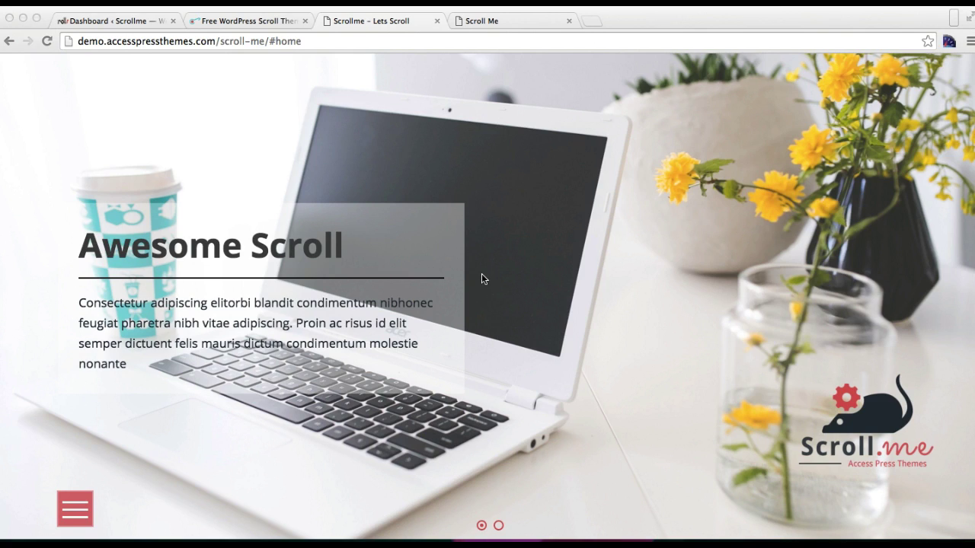
{"action": "mouse_move", "coordinate": [617, 313]}
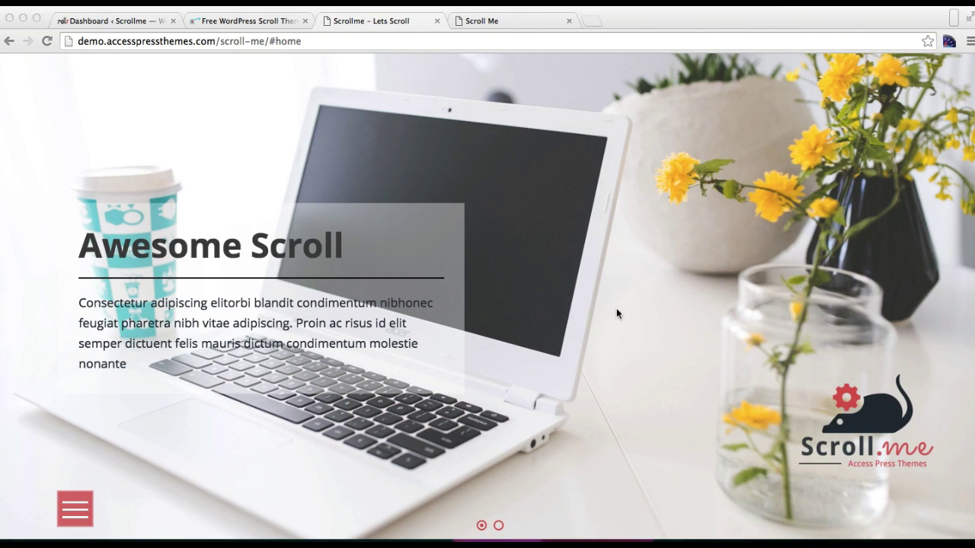
{"action": "mouse_move", "coordinate": [649, 294]}
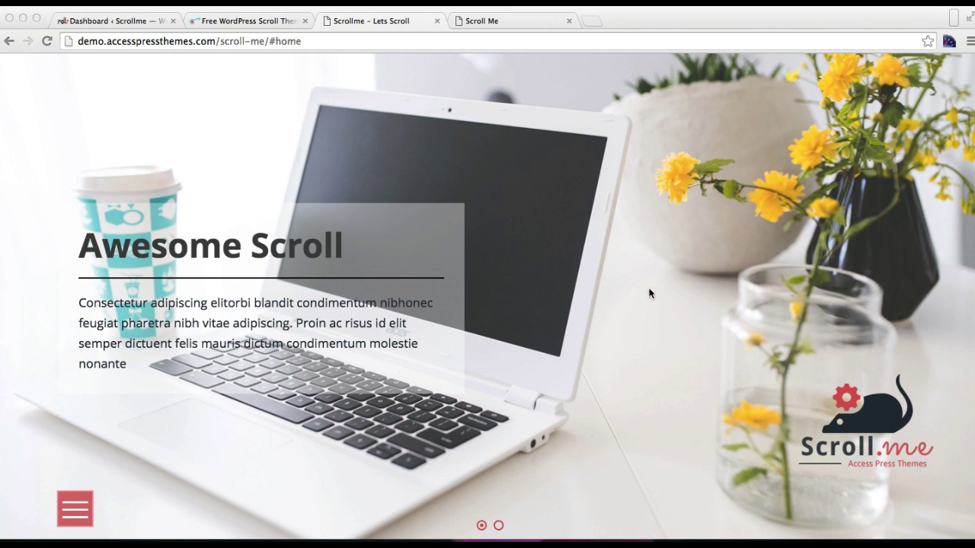
{"action": "mouse_move", "coordinate": [956, 313]}
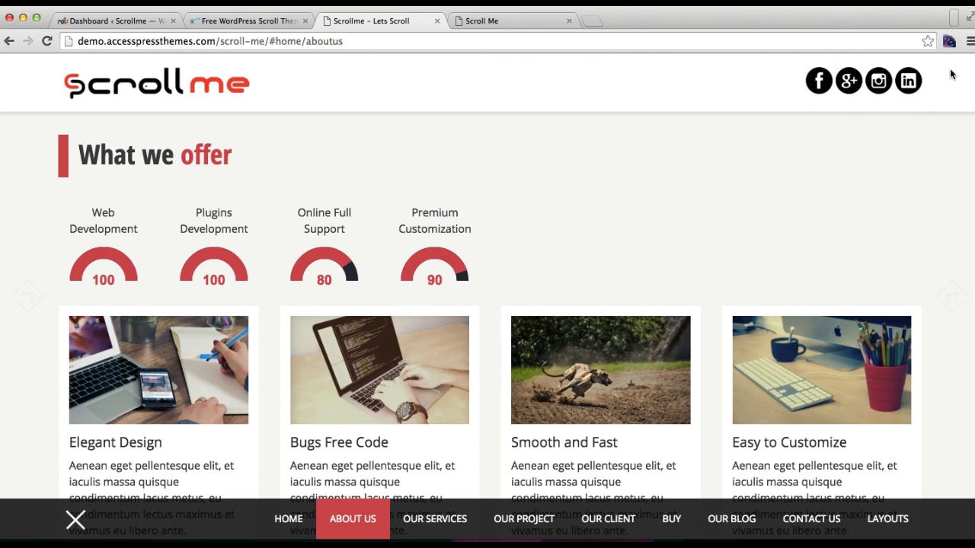
{"action": "mouse_move", "coordinate": [903, 69]}
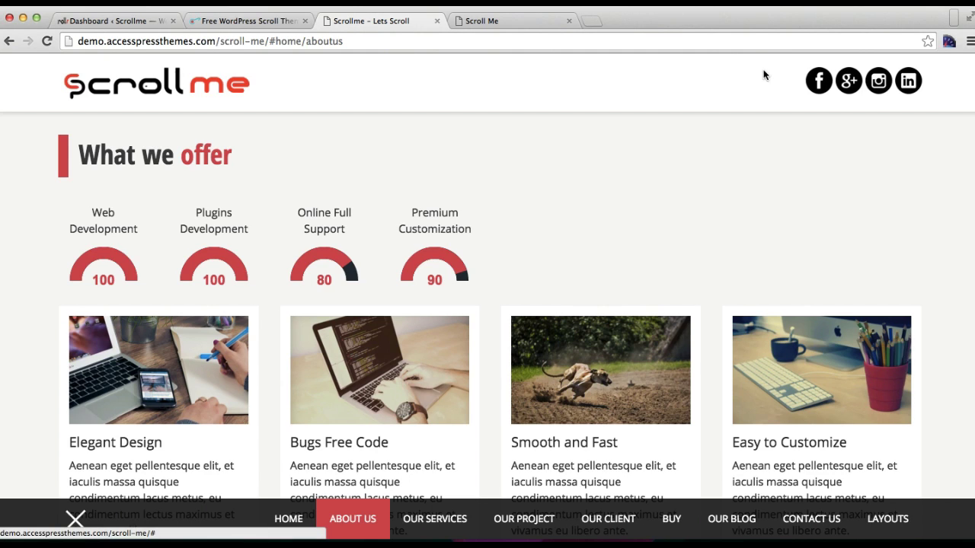
Leave the Scroll Me theme documentation tab and return to the WordPress dashboard.
{"action": "left_click", "coordinate": [475, 21]}
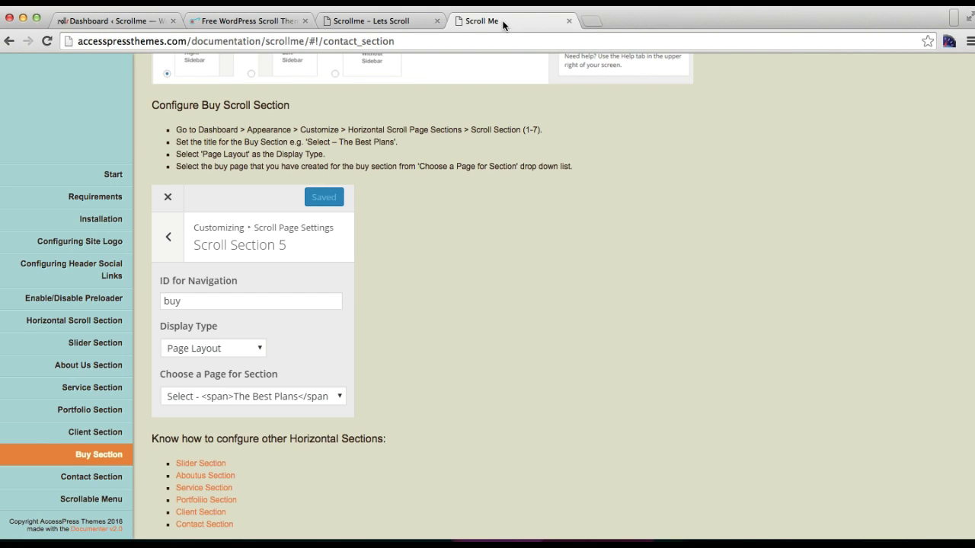
{"action": "left_click", "coordinate": [114, 21]}
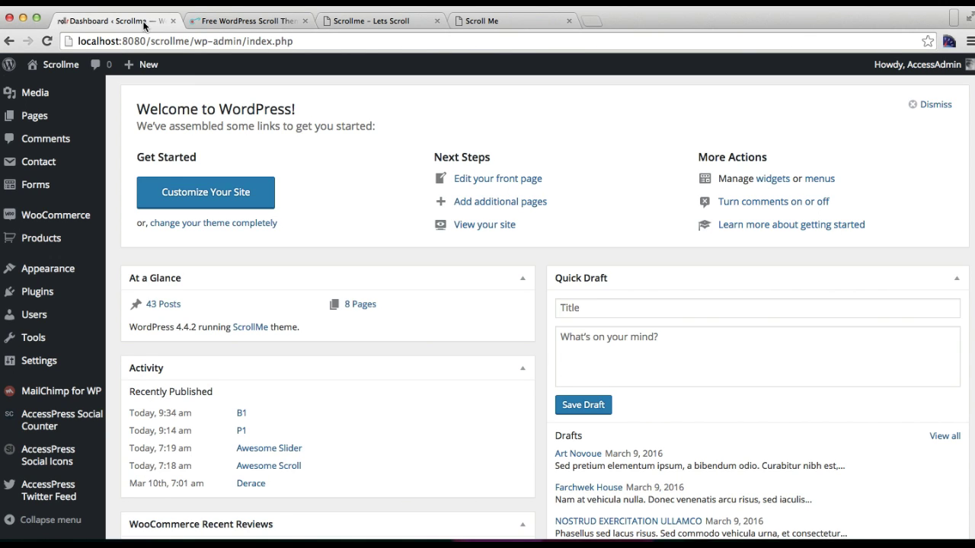
{"action": "mouse_move", "coordinate": [53, 455]}
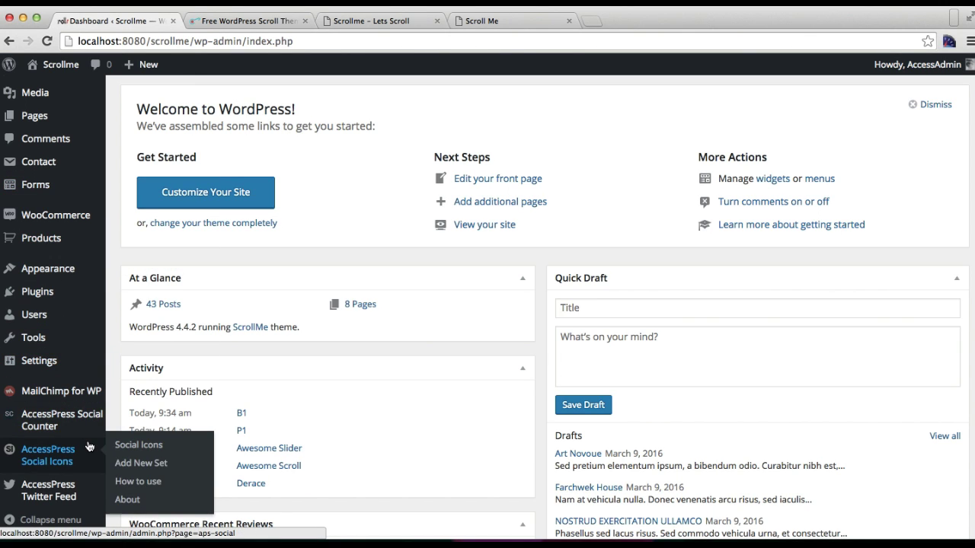
{"action": "mouse_move", "coordinate": [65, 469]}
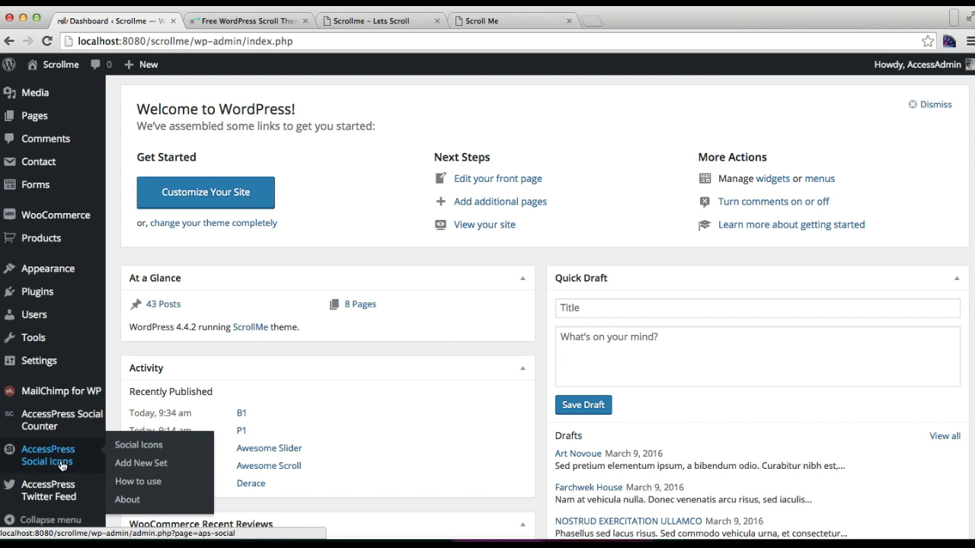
{"action": "mouse_move", "coordinate": [35, 468]}
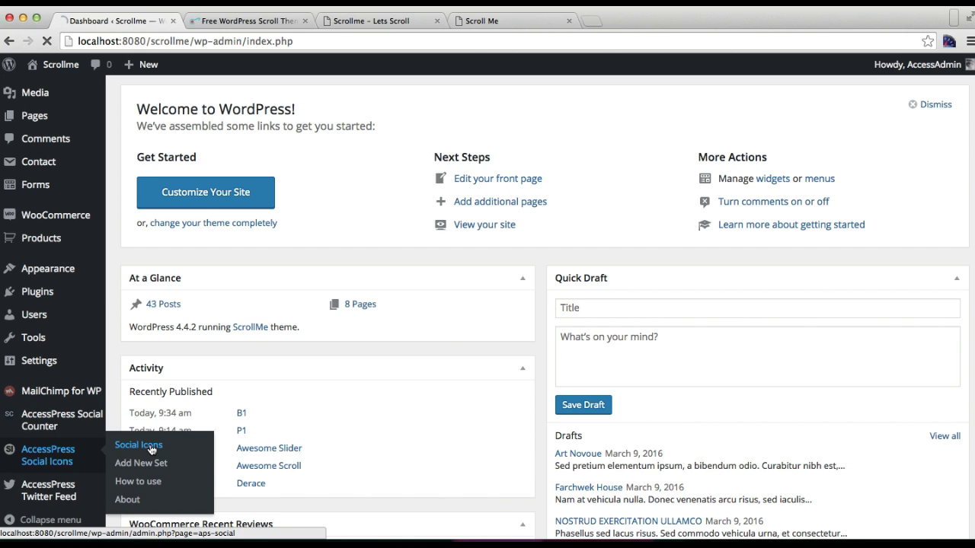
Open the saved 'Header Icons' set and switch it to the black round Theme 3 icons.
{"action": "left_click", "coordinate": [138, 445]}
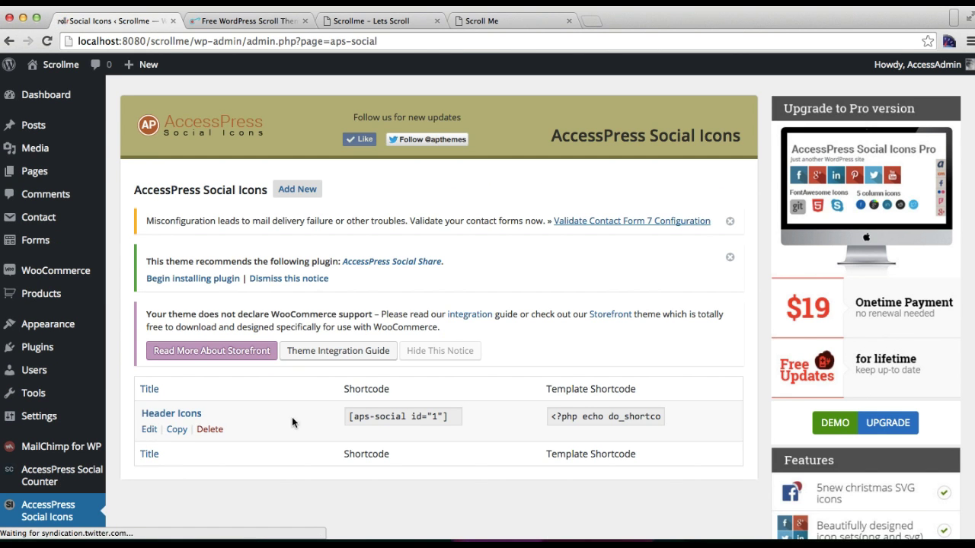
{"action": "scroll", "scroll_direction": "down", "scroll_amount": 3}
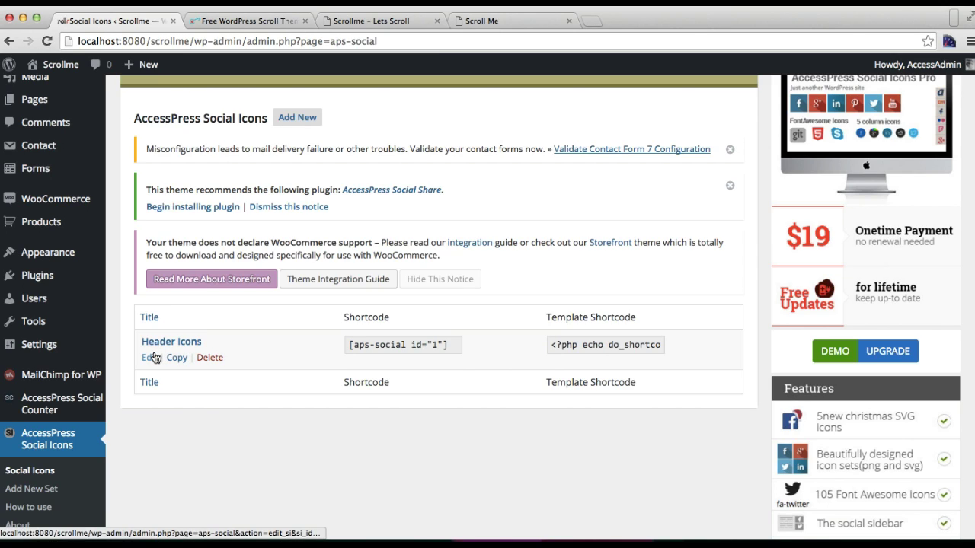
{"action": "left_click", "coordinate": [148, 357]}
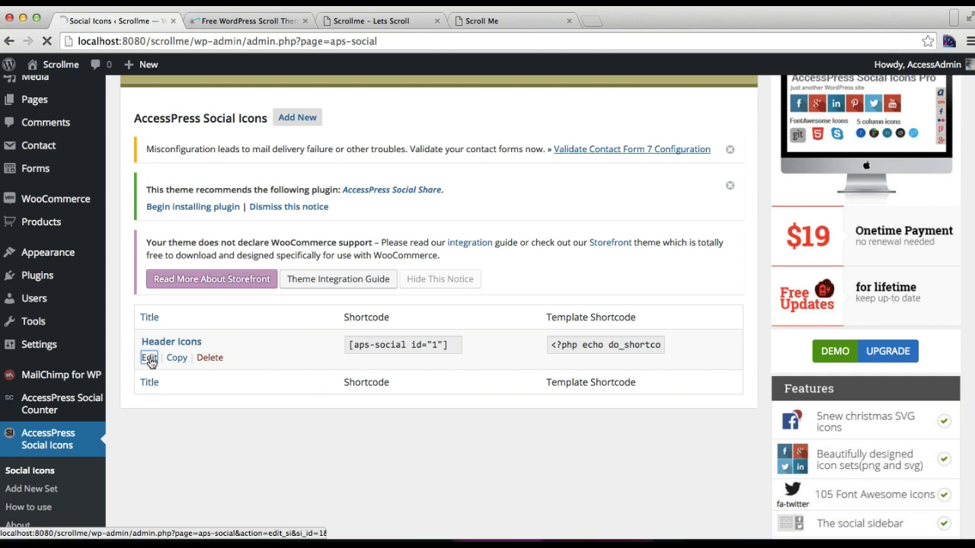
{"action": "left_click", "coordinate": [148, 358]}
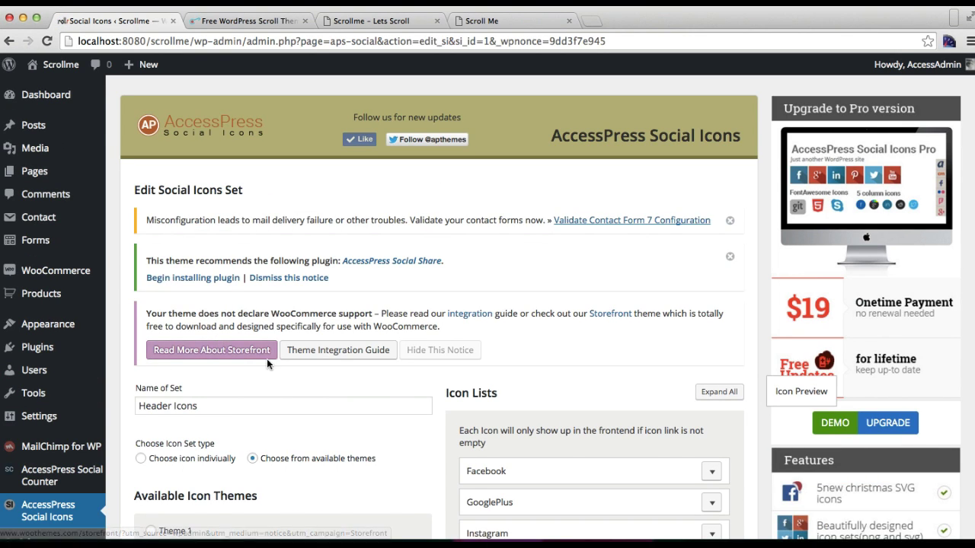
{"action": "scroll", "scroll_direction": "down", "scroll_amount": 3}
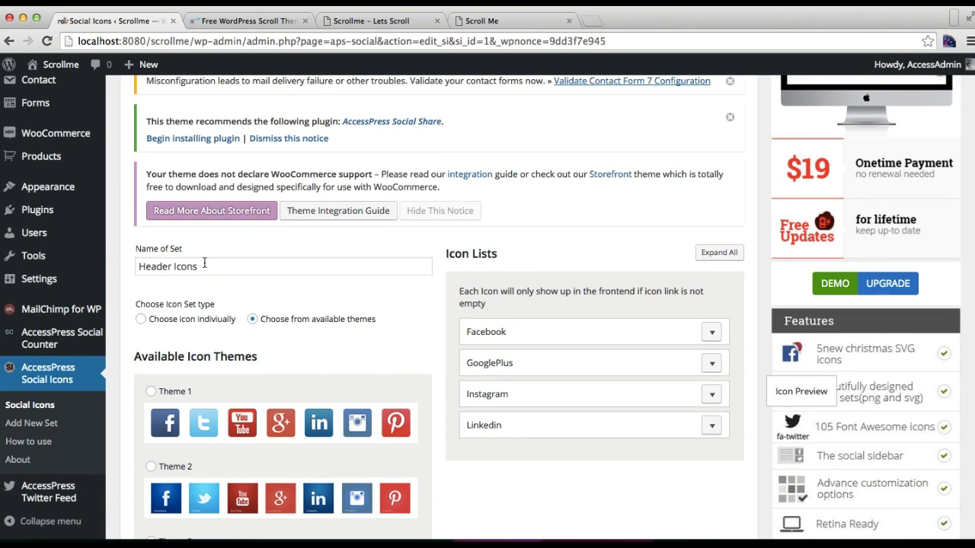
{"action": "mouse_move", "coordinate": [234, 292]}
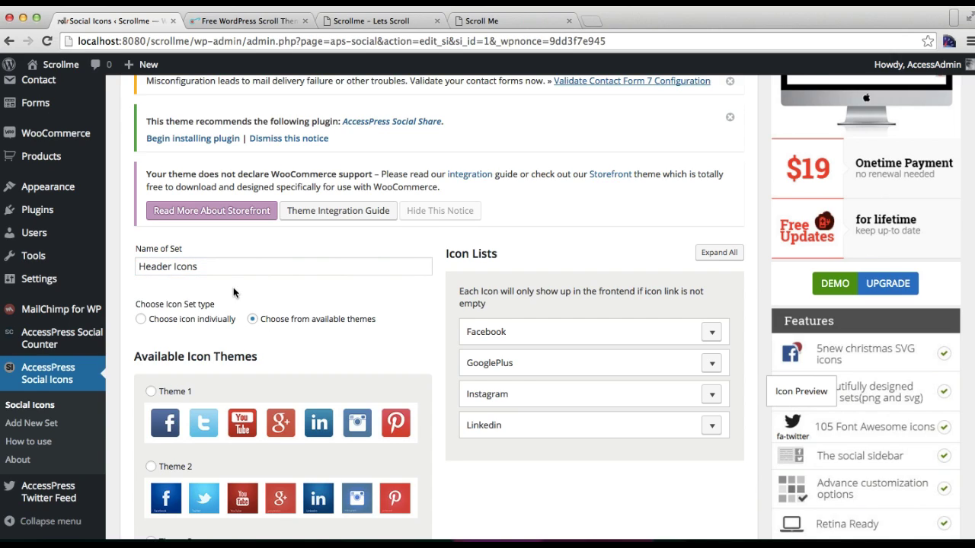
{"action": "mouse_move", "coordinate": [198, 318]}
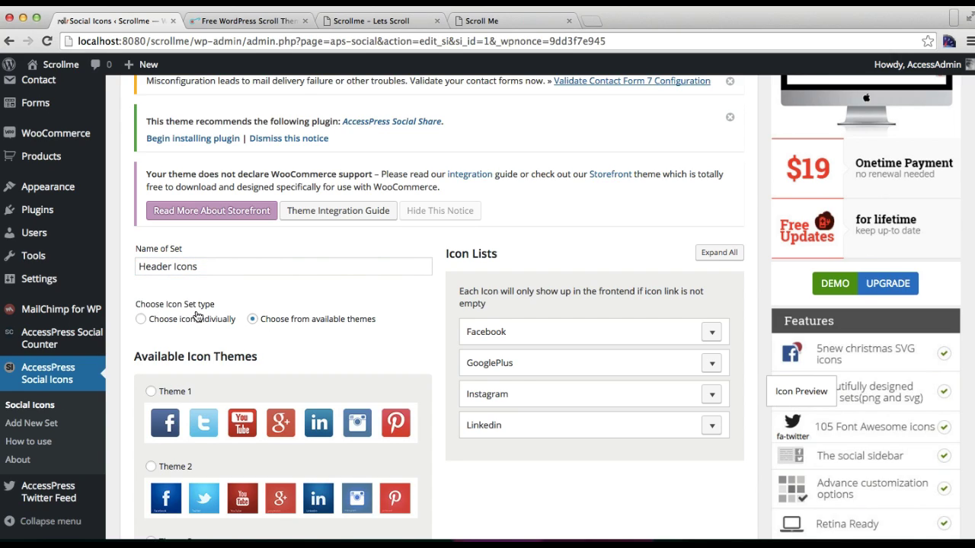
{"action": "mouse_move", "coordinate": [226, 329]}
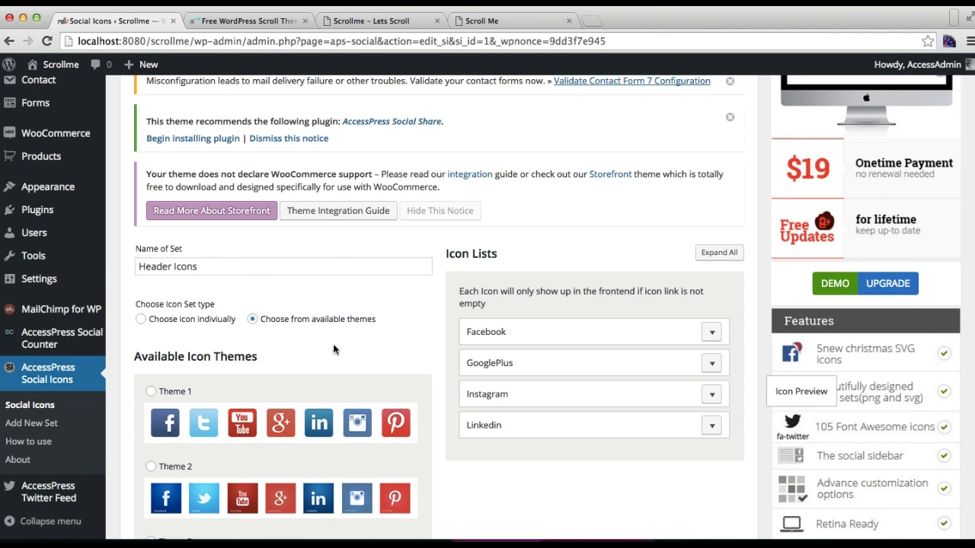
{"action": "mouse_move", "coordinate": [277, 359]}
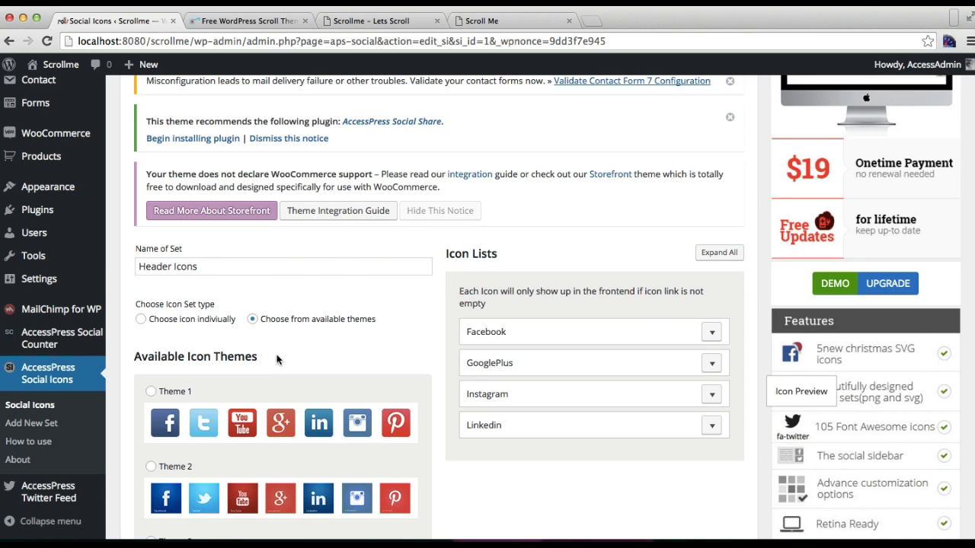
{"action": "scroll", "scroll_direction": "down", "scroll_amount": 3}
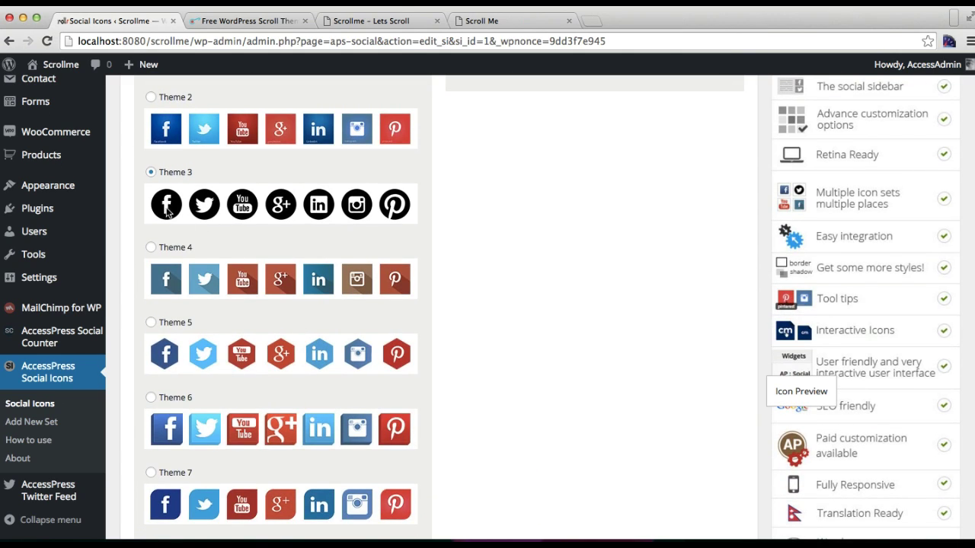
{"action": "scroll", "scroll_direction": "down", "scroll_amount": 3}
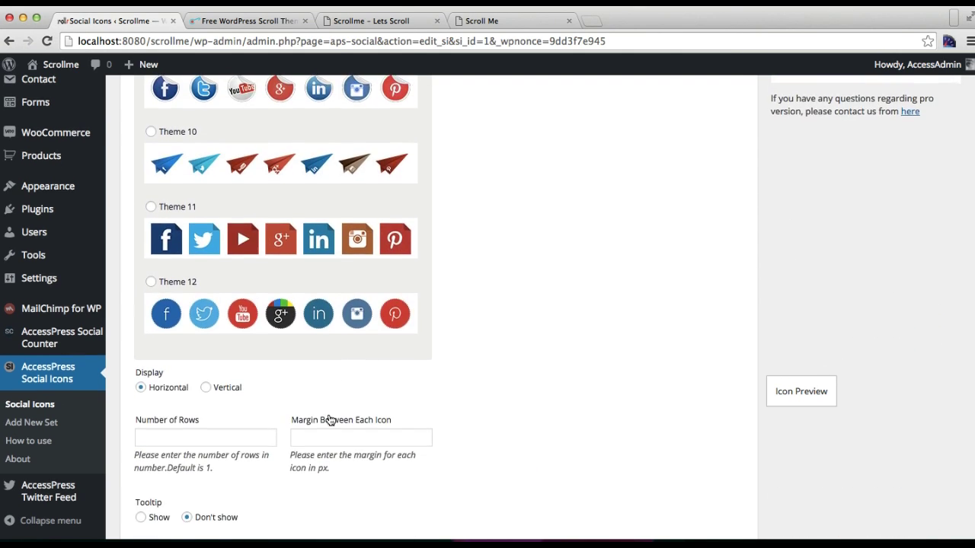
{"action": "scroll", "scroll_direction": "down", "scroll_amount": 3}
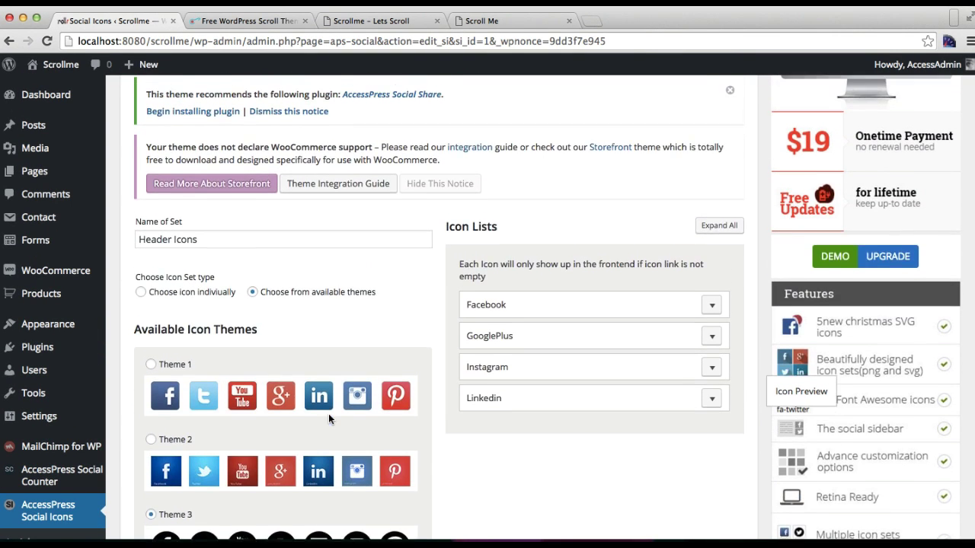
Check Facebook's '#' placeholder link, then save the Header Icons set.
{"action": "left_click", "coordinate": [710, 304]}
{"action": "type", "text": "#"}
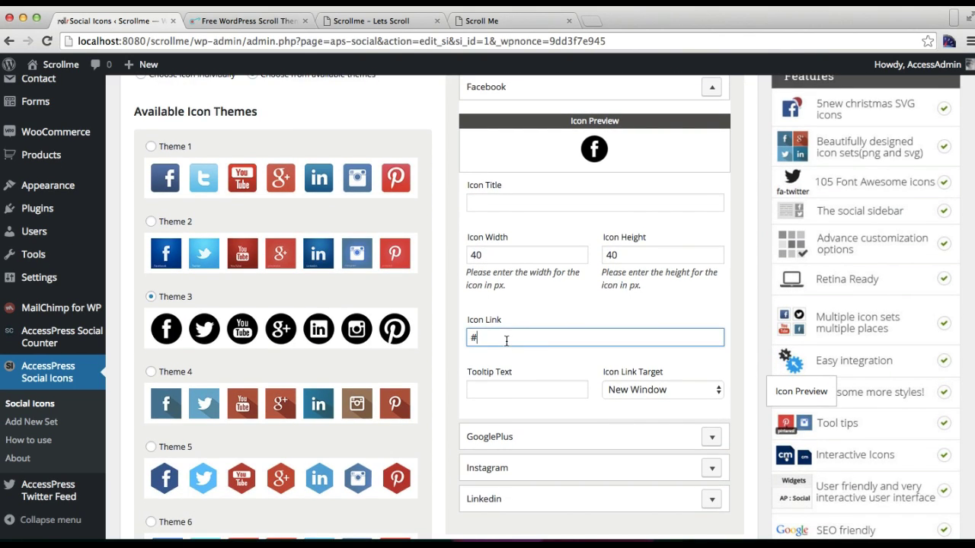
{"action": "mouse_move", "coordinate": [602, 149]}
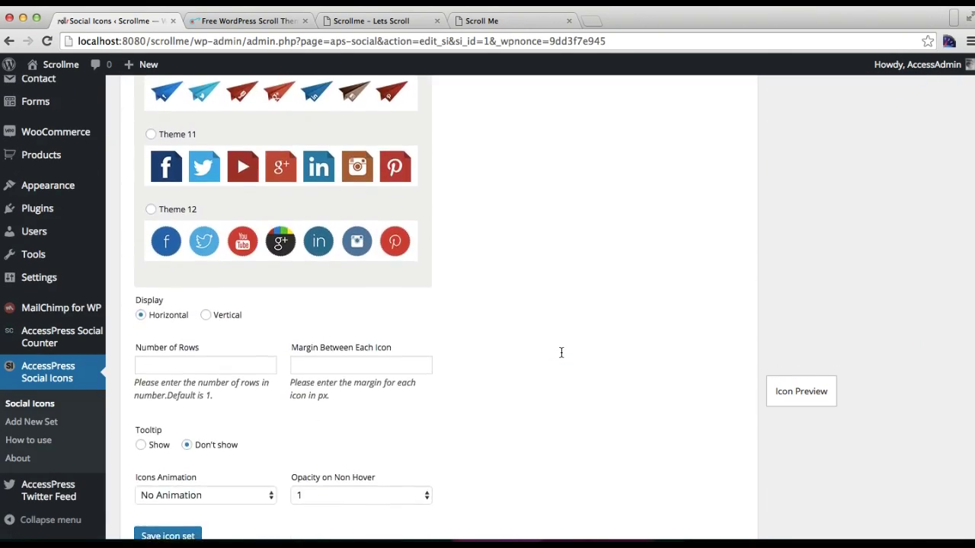
{"action": "left_click", "coordinate": [168, 535]}
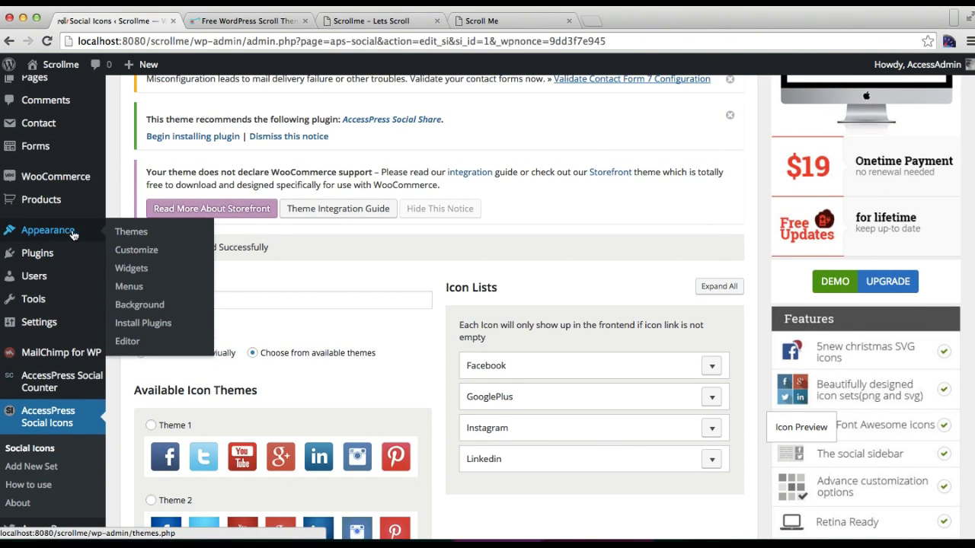
{"action": "mouse_move", "coordinate": [131, 268]}
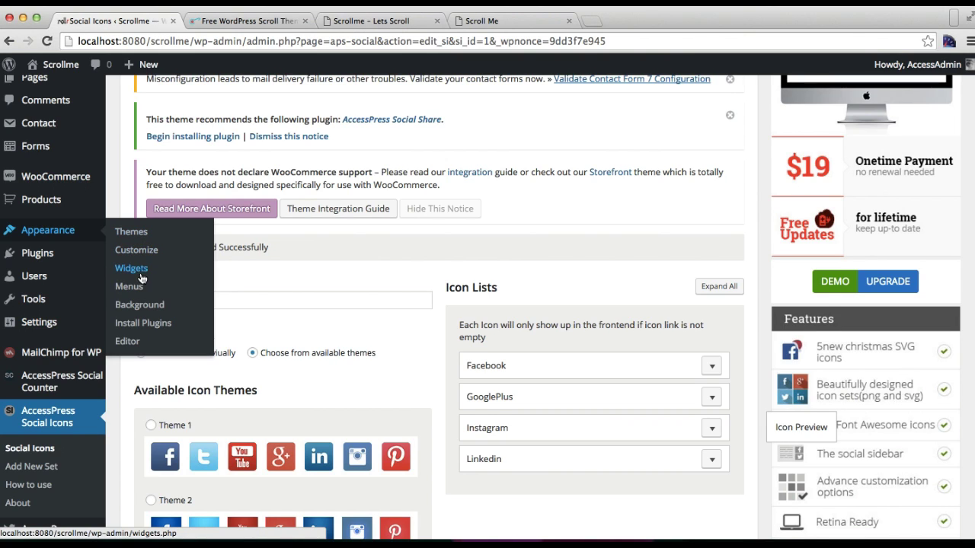
Add an AccessPress Social Icons widget to Social Link (Header), showing the Header Icons set.
{"action": "left_click", "coordinate": [131, 267]}
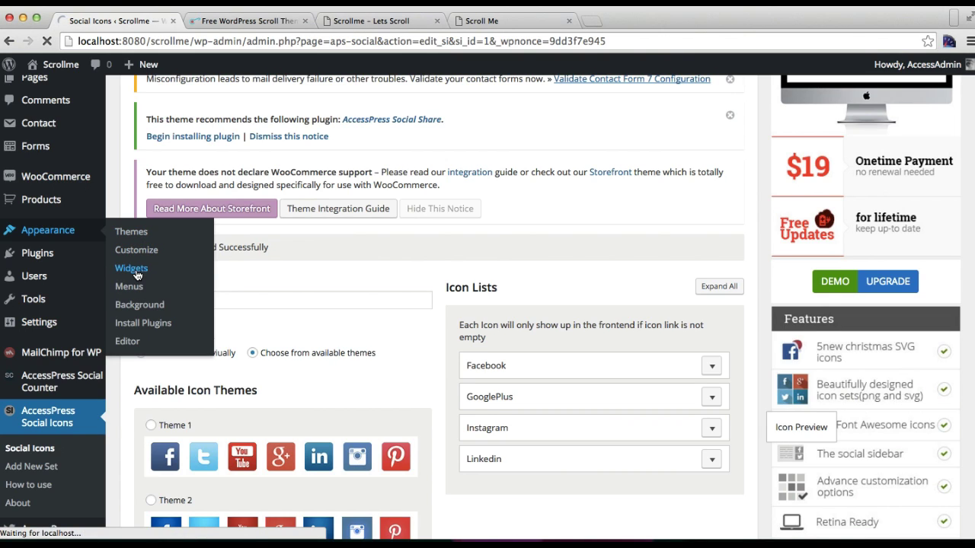
{"action": "left_click", "coordinate": [130, 268]}
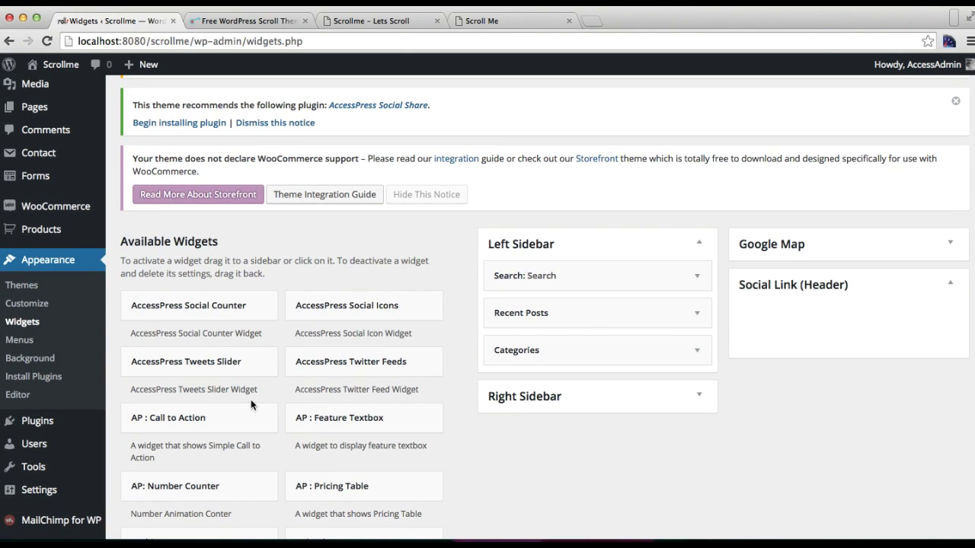
{"action": "mouse_move", "coordinate": [355, 310]}
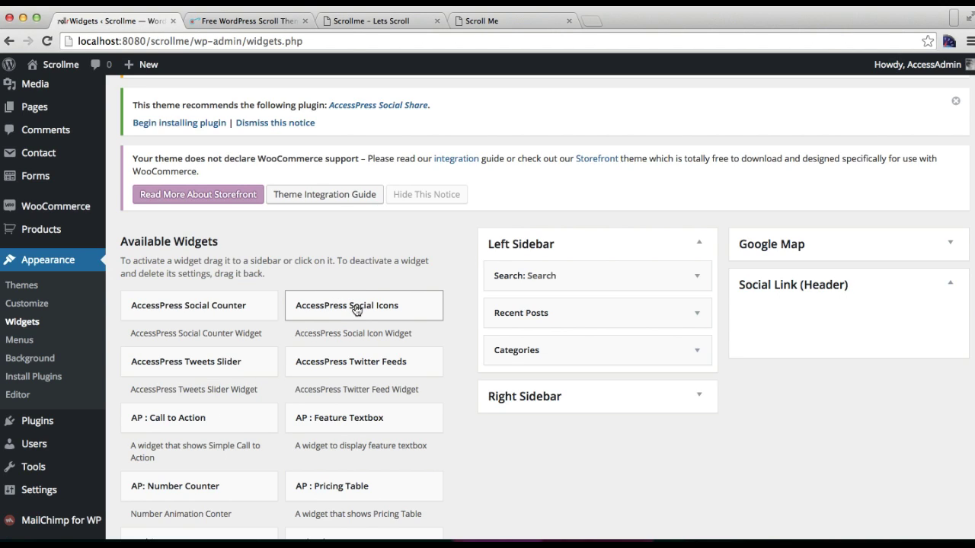
{"action": "left_click_drag", "start_coordinate": [363, 306], "coordinate": [818, 319]}
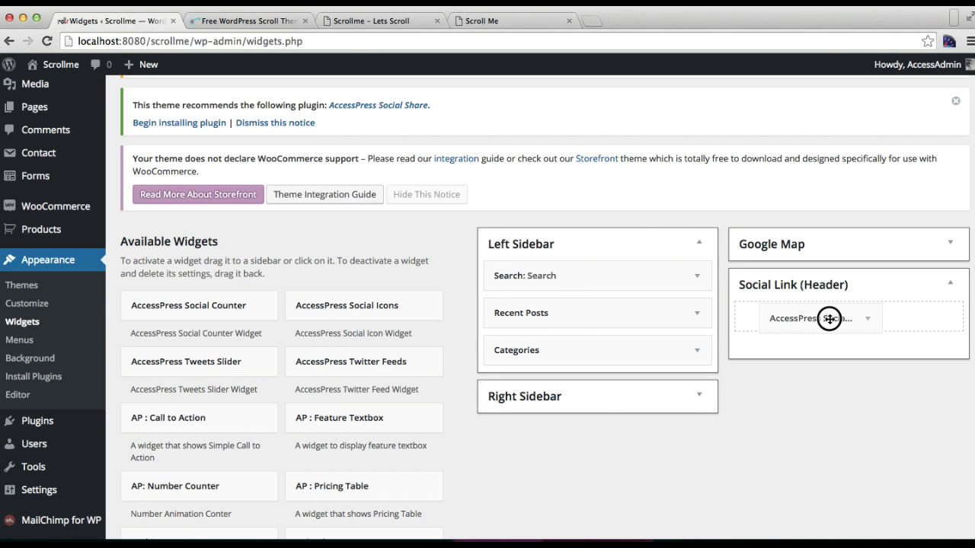
{"action": "left_click", "coordinate": [818, 318]}
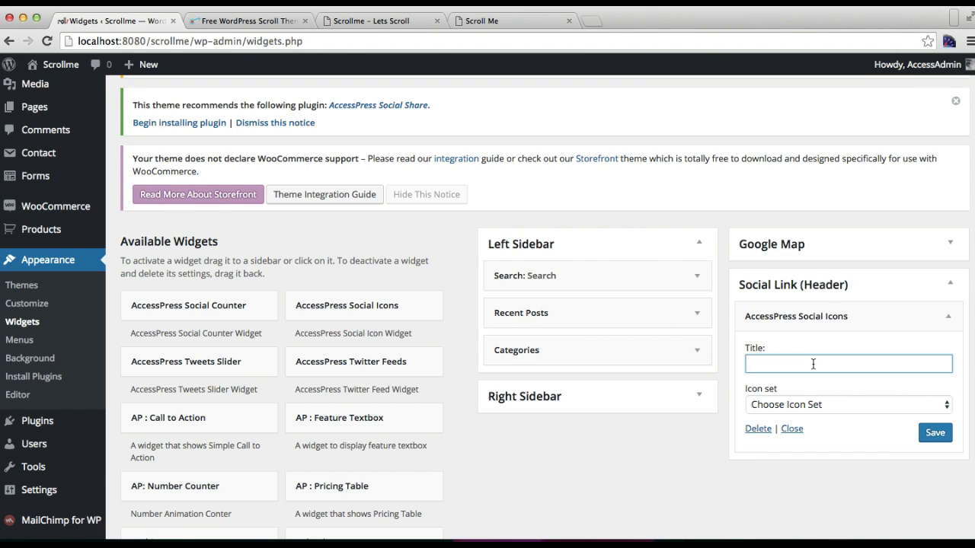
{"action": "left_click", "coordinate": [848, 404]}
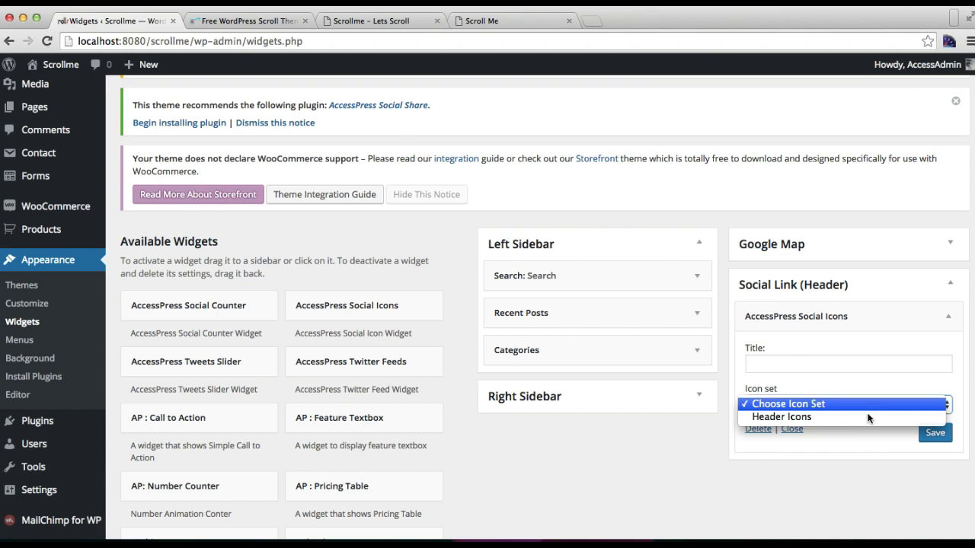
{"action": "left_click", "coordinate": [781, 416]}
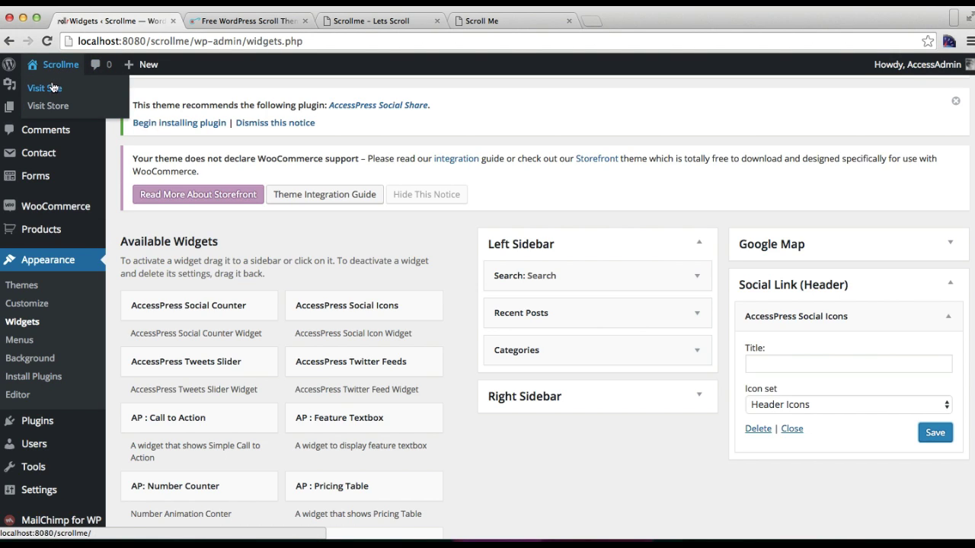
Open the Scrollme live site in a new tab to view the header's social icons.
{"action": "right_click", "coordinate": [44, 87]}
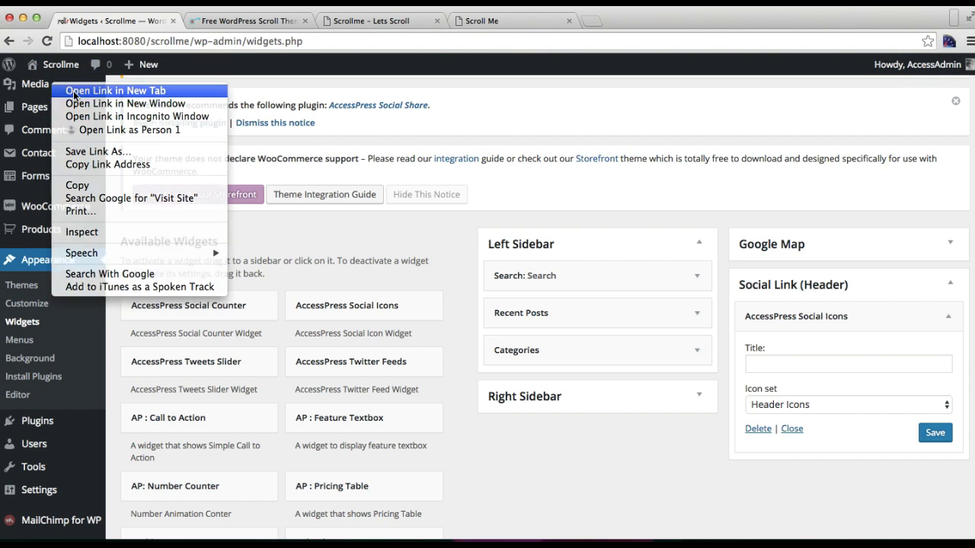
{"action": "left_click", "coordinate": [115, 90]}
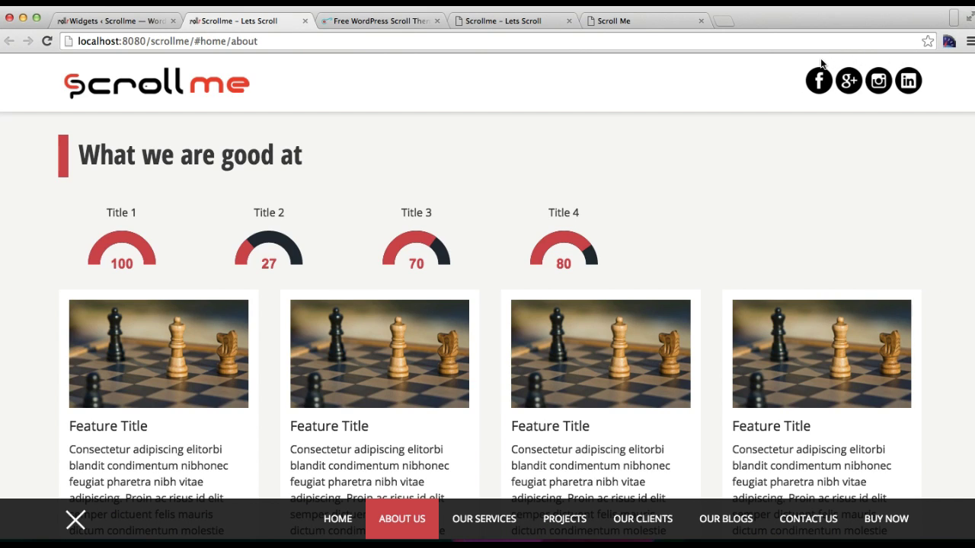
{"action": "mouse_move", "coordinate": [505, 25]}
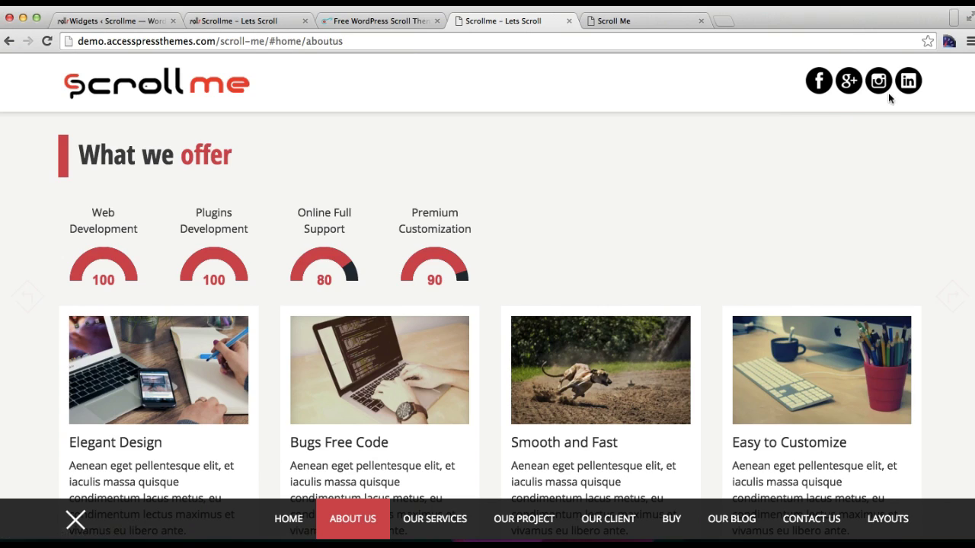
{"action": "mouse_move", "coordinate": [804, 105]}
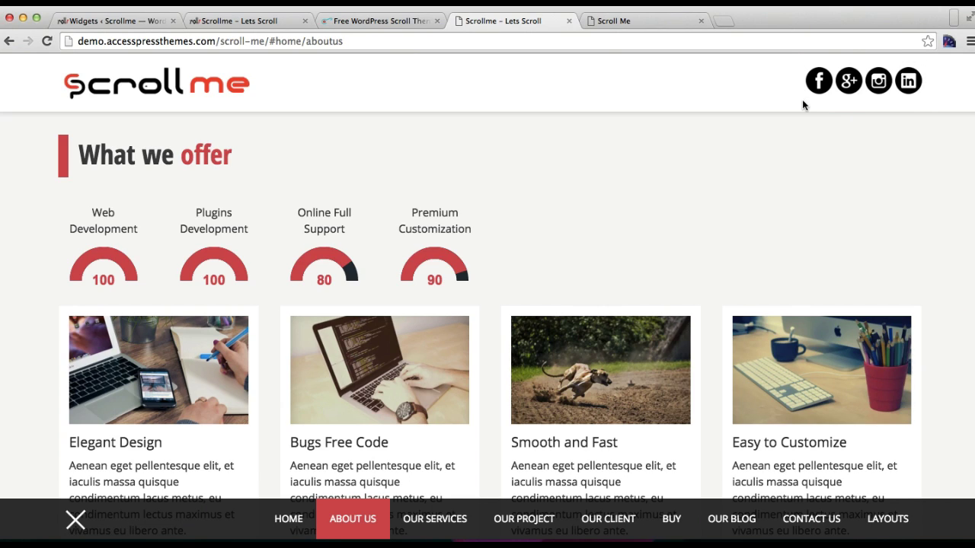